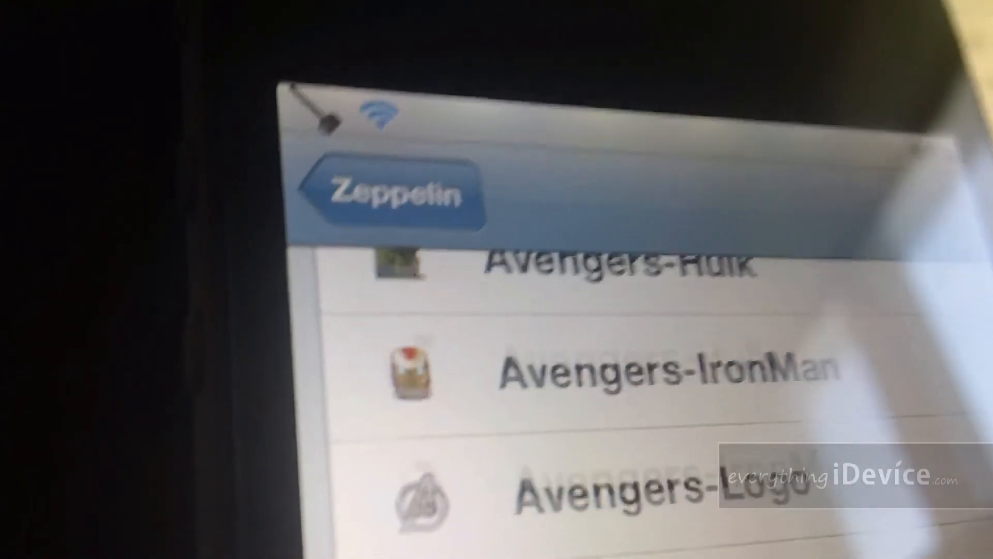
scroll(down, 3)
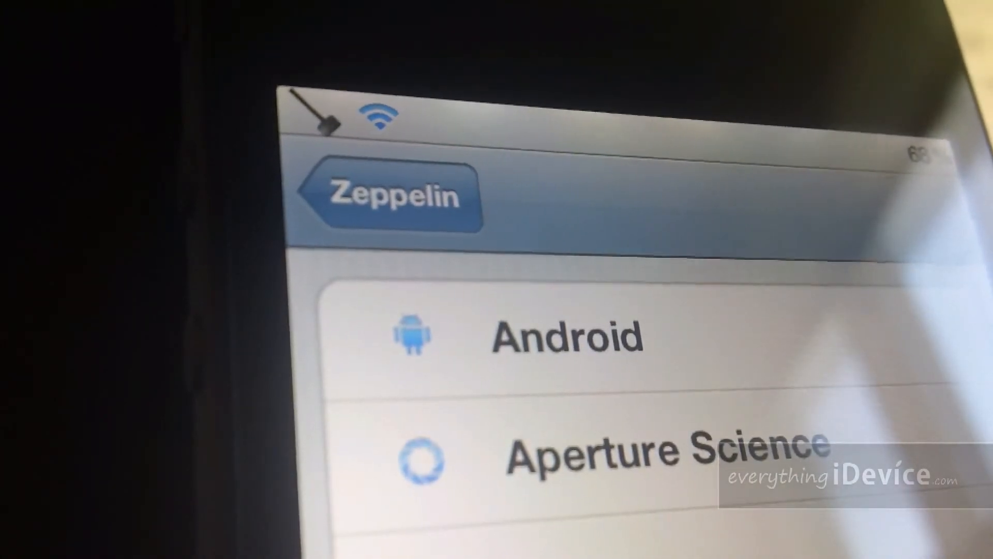